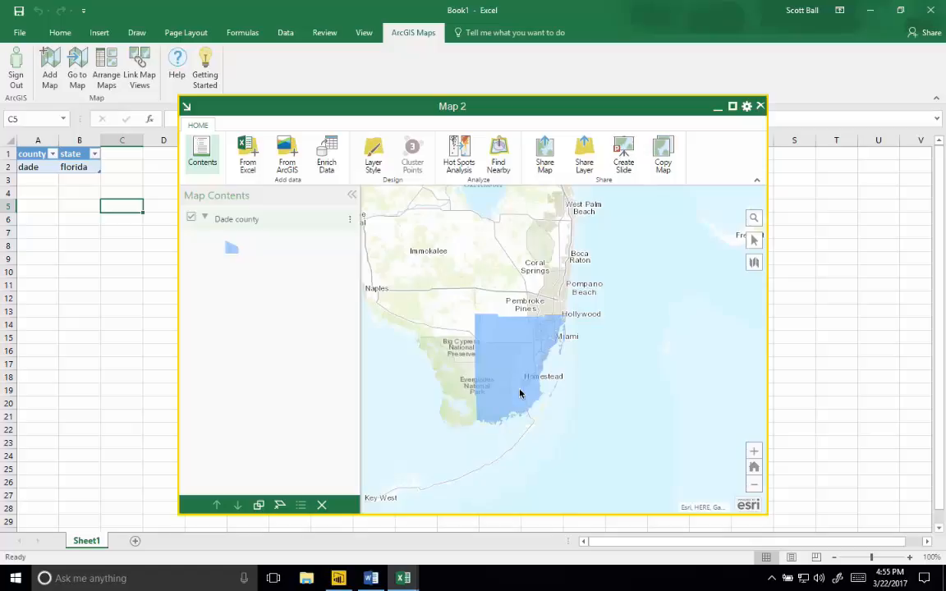
mouse_move(470, 343)
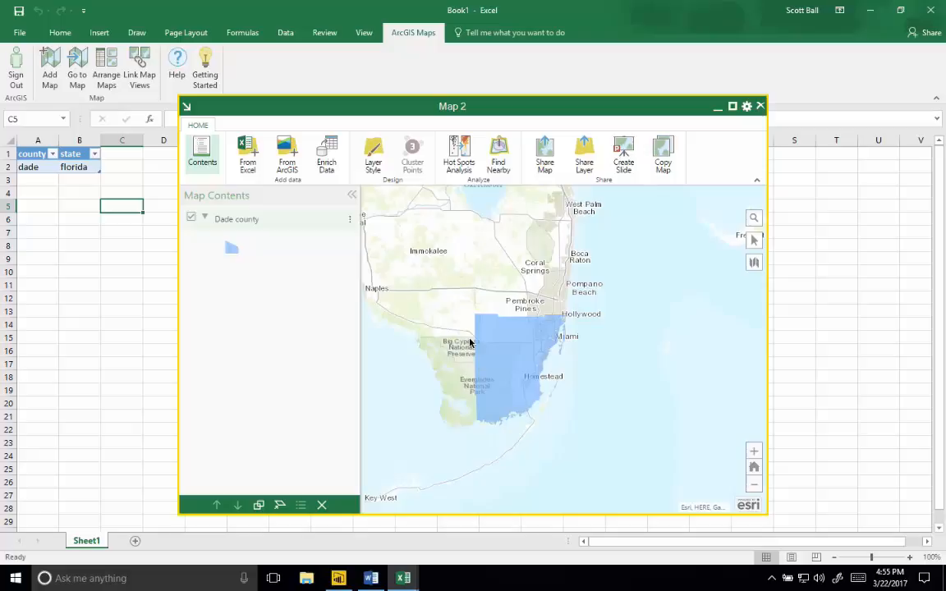
mouse_move(148, 194)
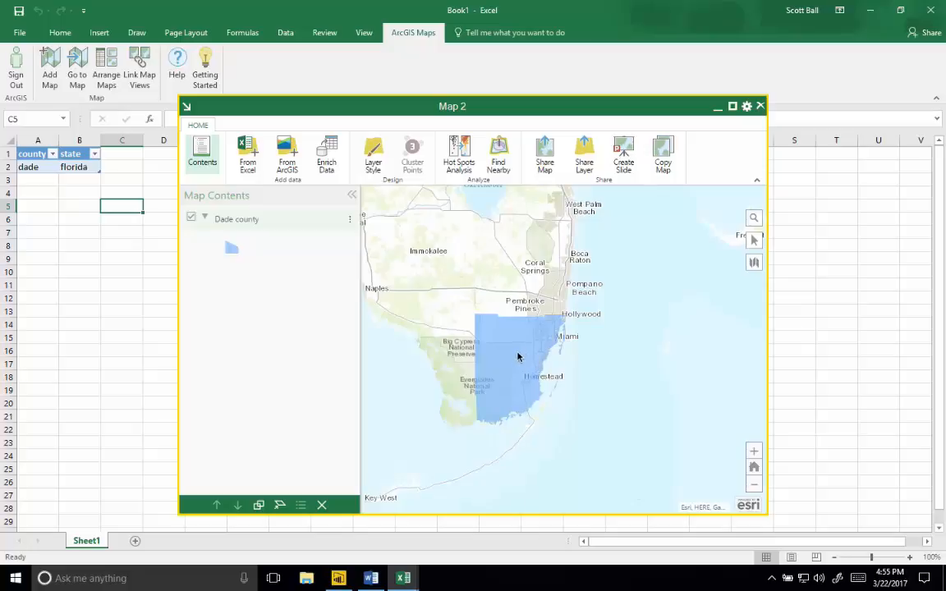
Review the details of the Dade county area on the map.
left_click(517, 353)
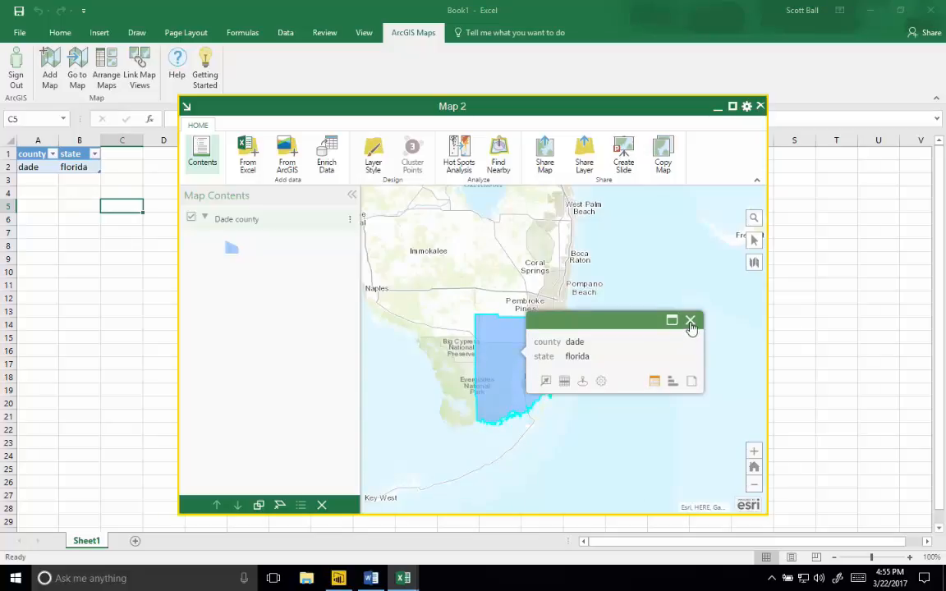
left_click(690, 321)
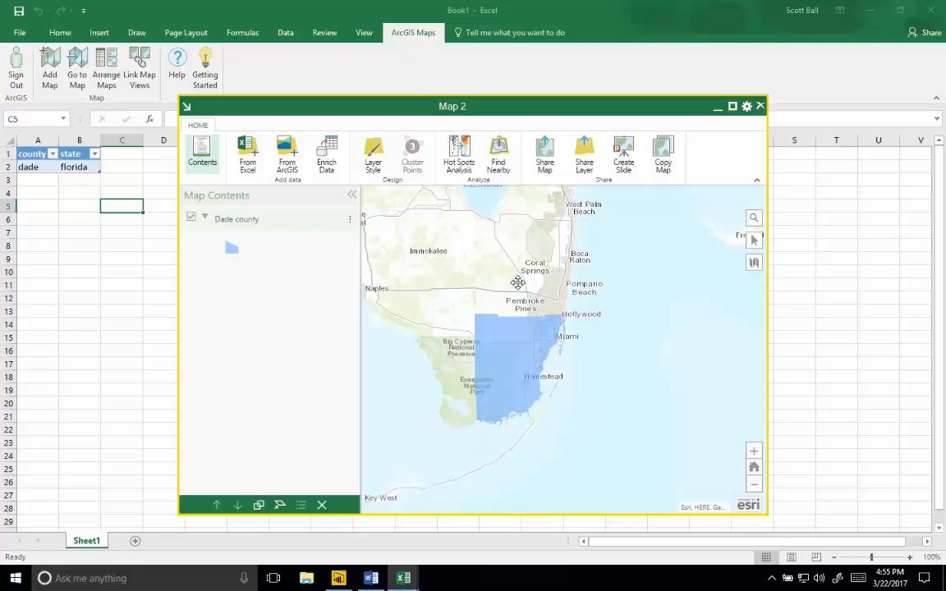
mouse_move(585, 154)
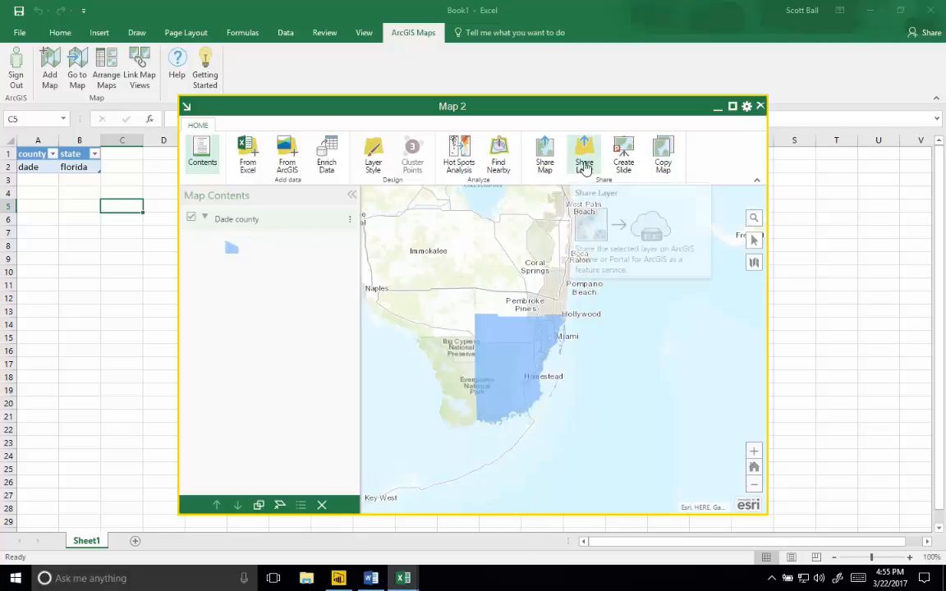
Share the layer as 'Dade county SMB', tags 'Dade county FL', summary 'My county layer', public to everyone.
left_click(584, 156)
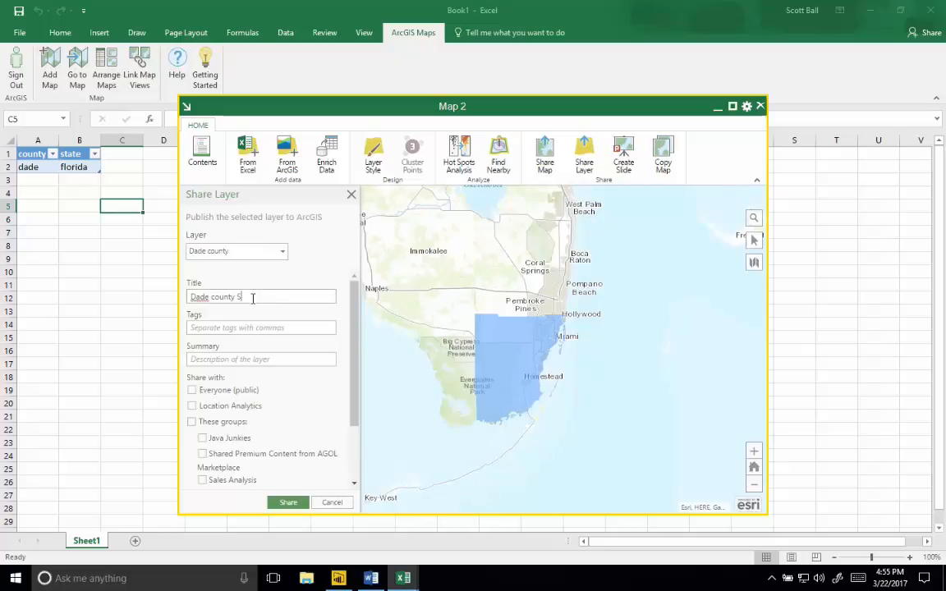
type("MB")
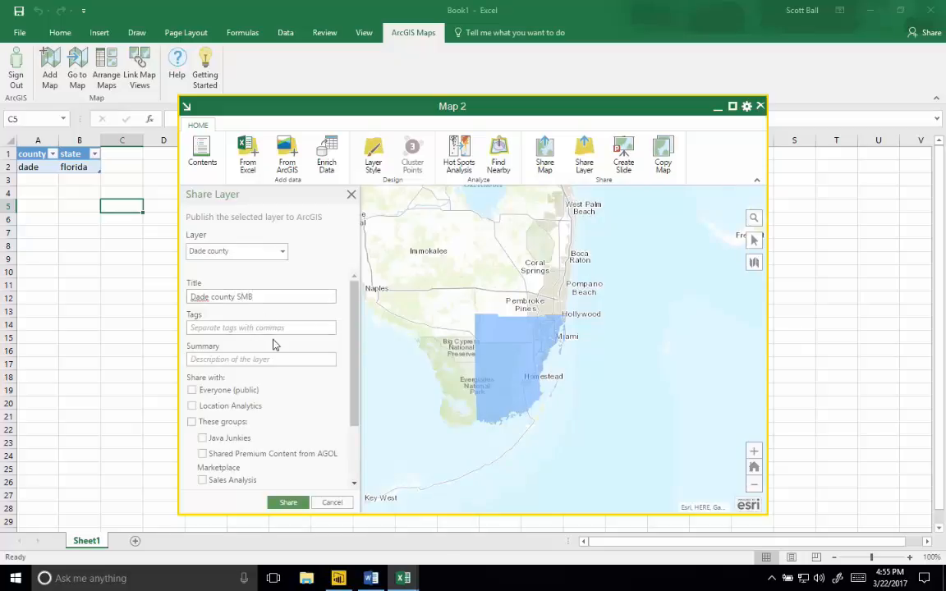
left_click(261, 327)
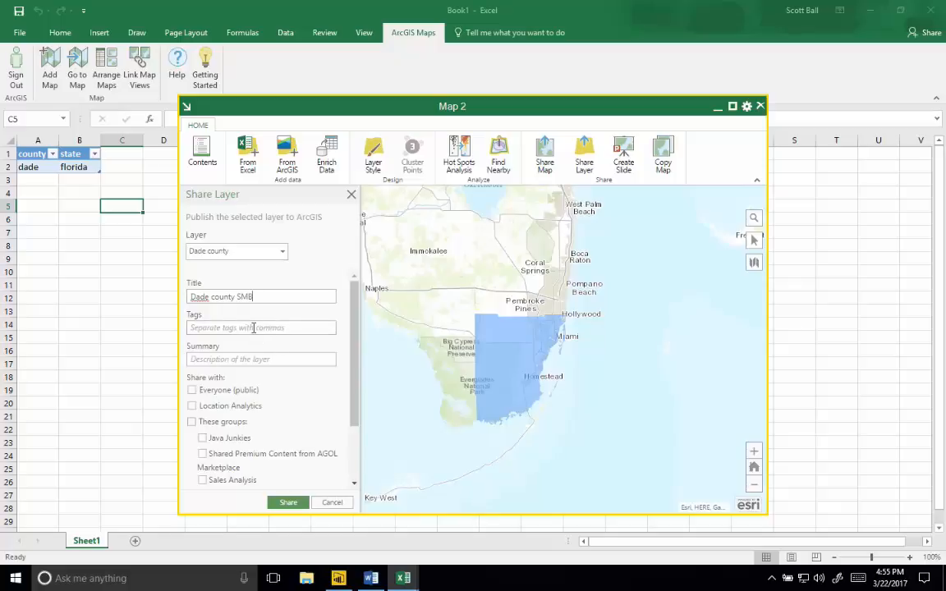
type("Dade county FL")
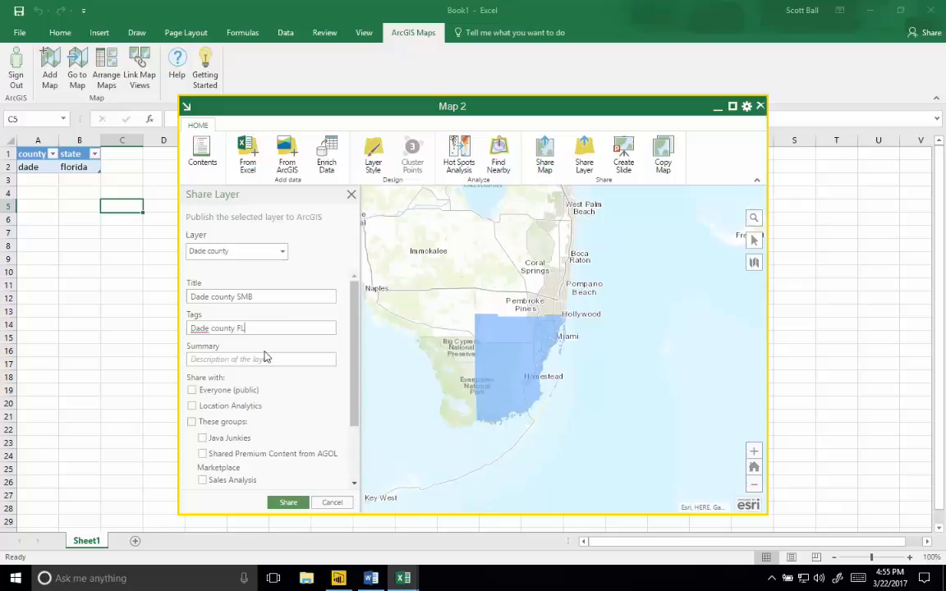
left_click(261, 358)
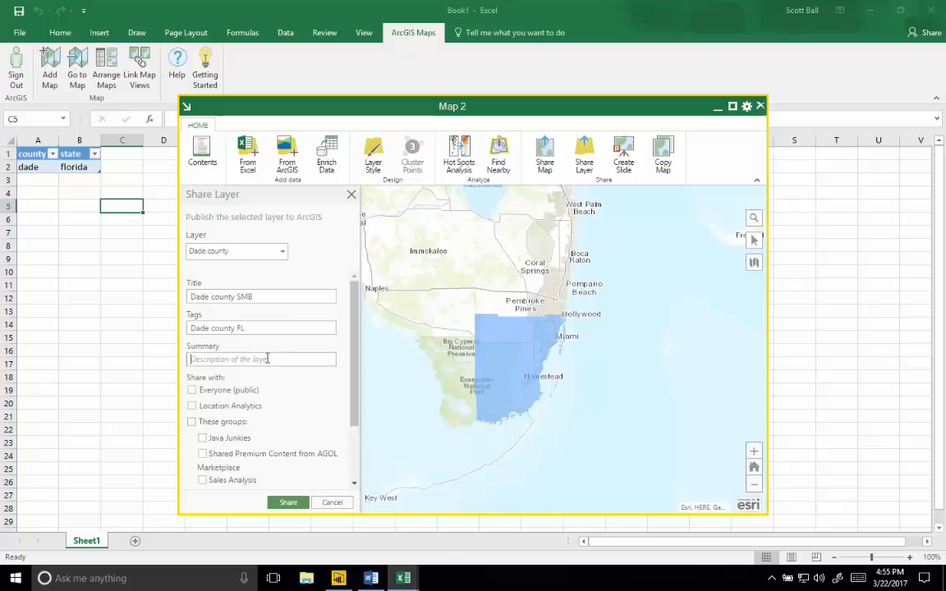
type("My county layer")
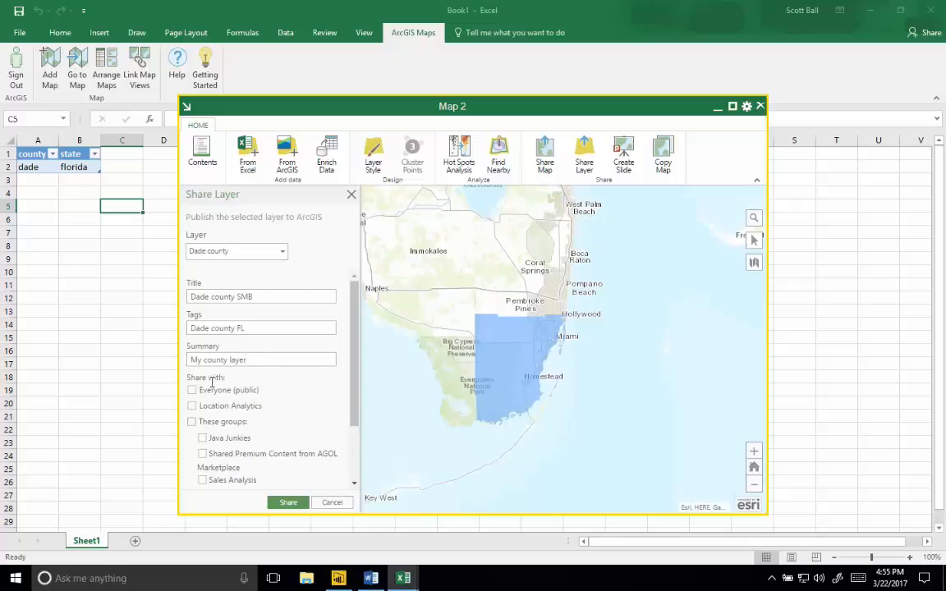
left_click(192, 391)
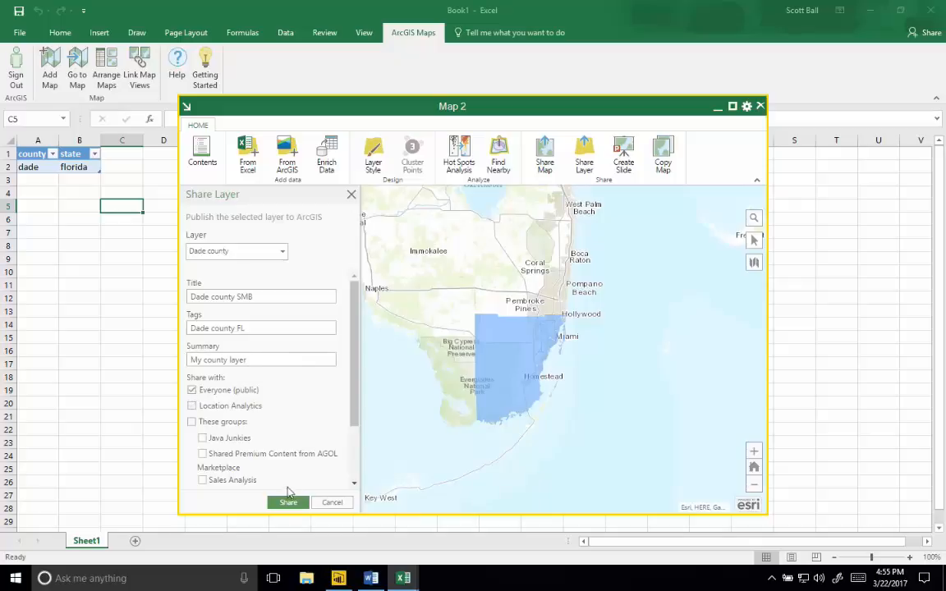
left_click(288, 503)
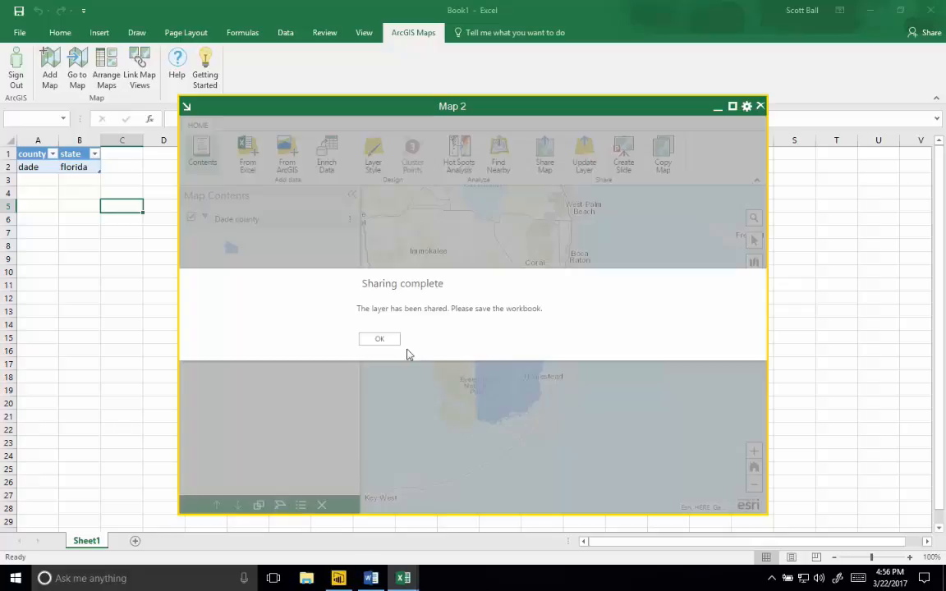
Acknowledge the sharing complete message and return to the map.
left_click(378, 338)
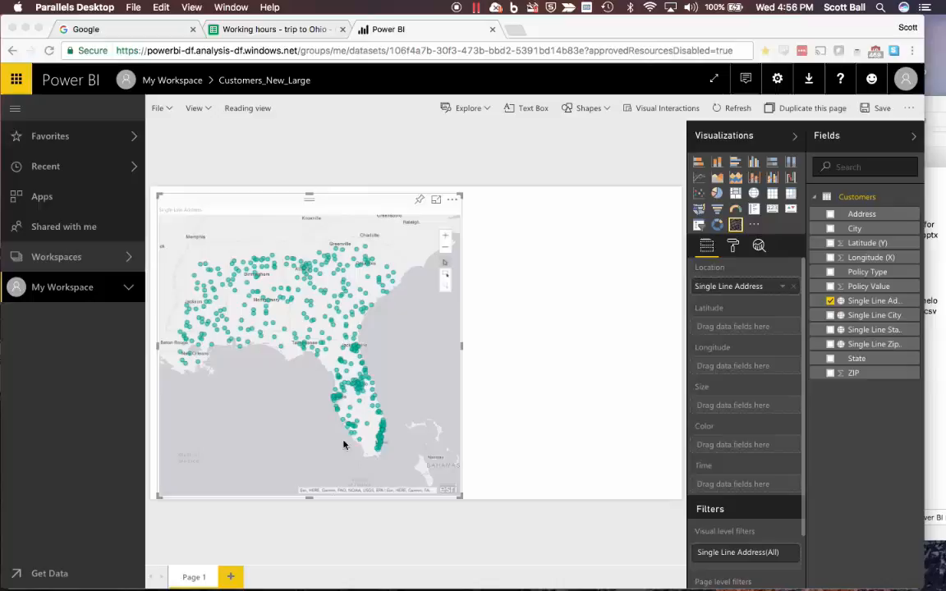
mouse_move(276, 299)
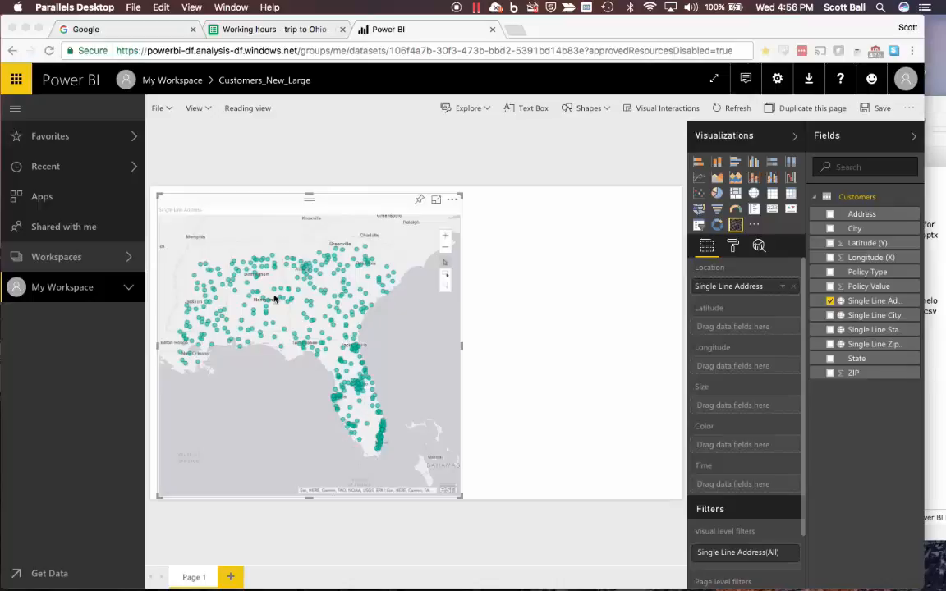
mouse_move(329, 335)
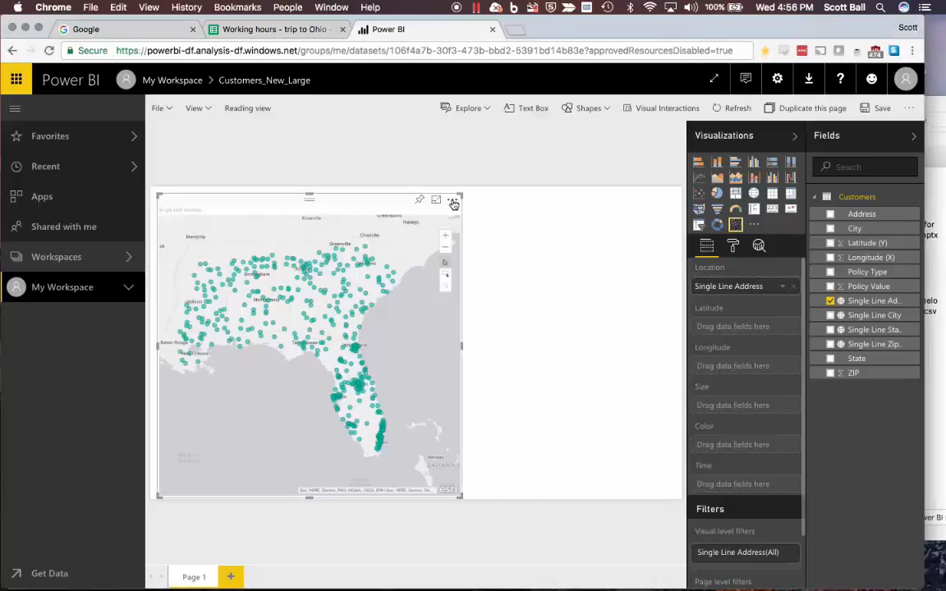
Open the customer address map on its own for ArcGIS editing.
left_click(454, 203)
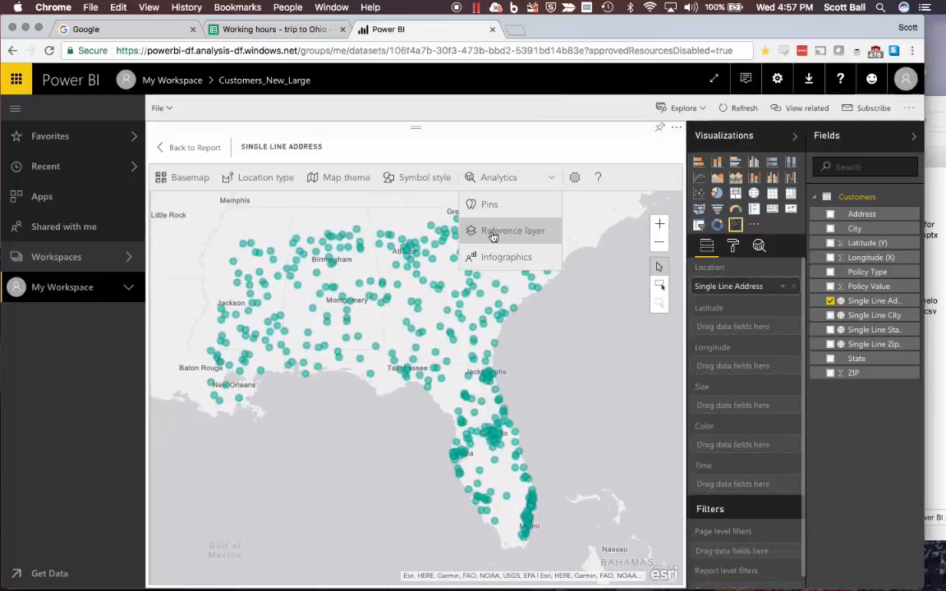
Add the shared Dade county SMB layer from ArcGIS as a reference layer and return to the report.
left_click(513, 230)
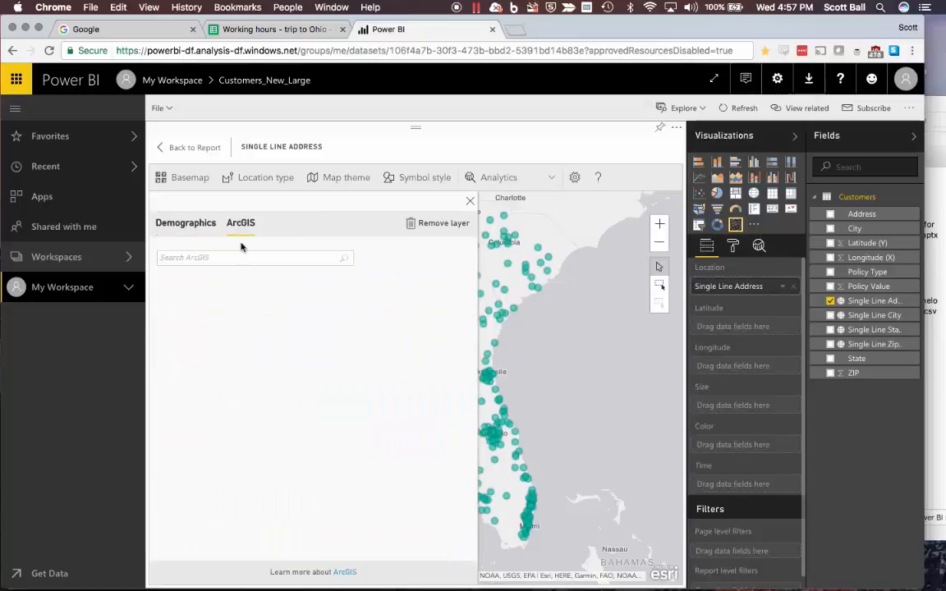
type("dade county smb")
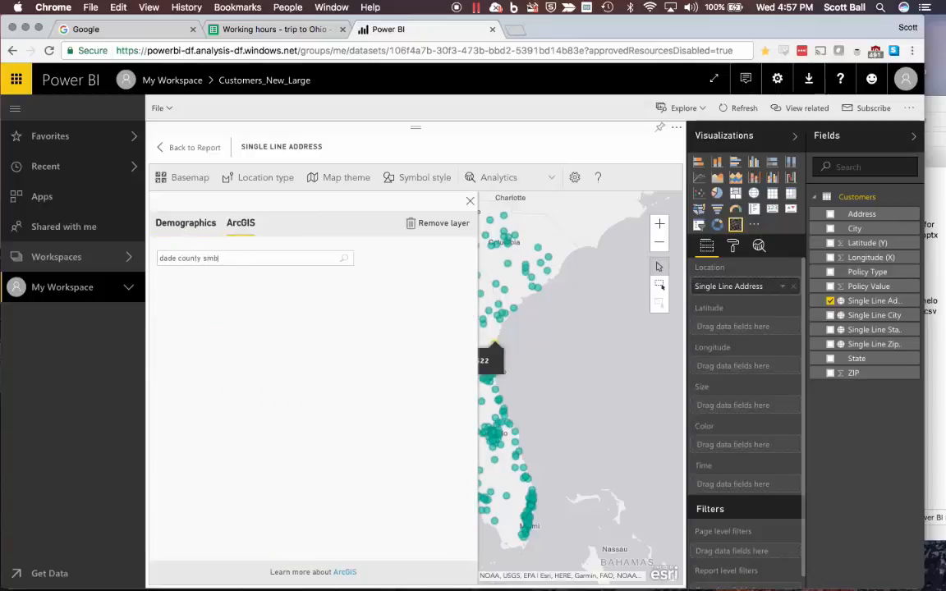
left_click(345, 258)
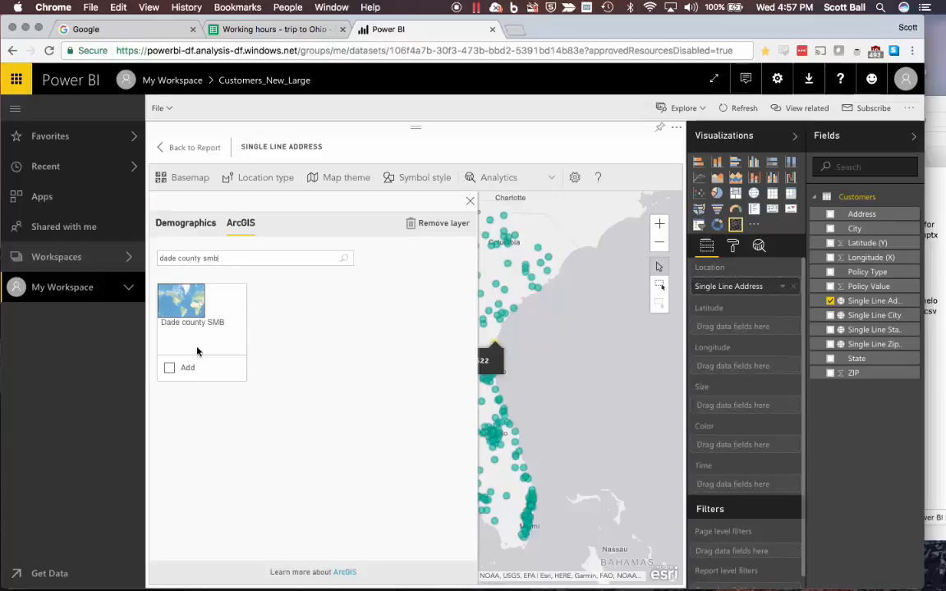
left_click(170, 368)
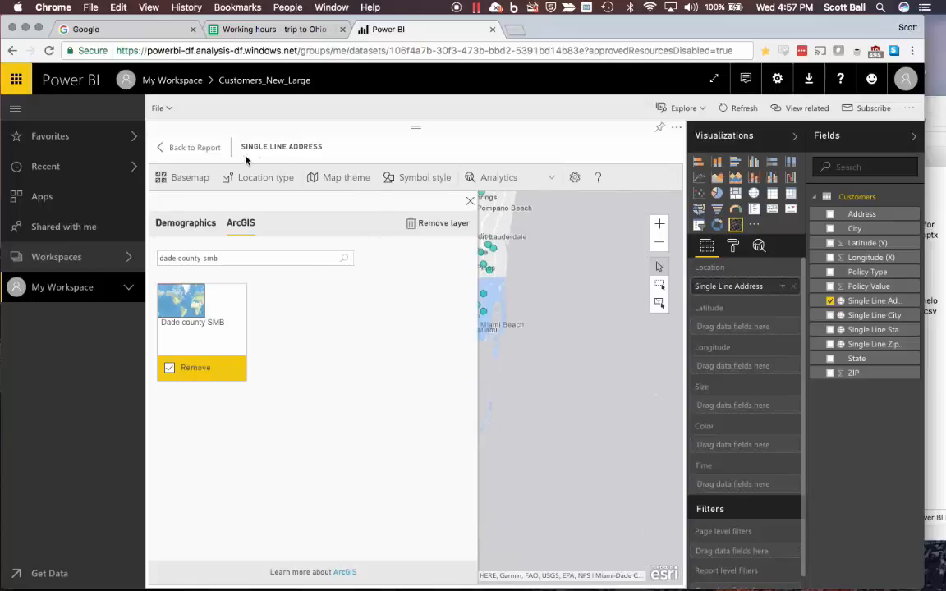
left_click(194, 148)
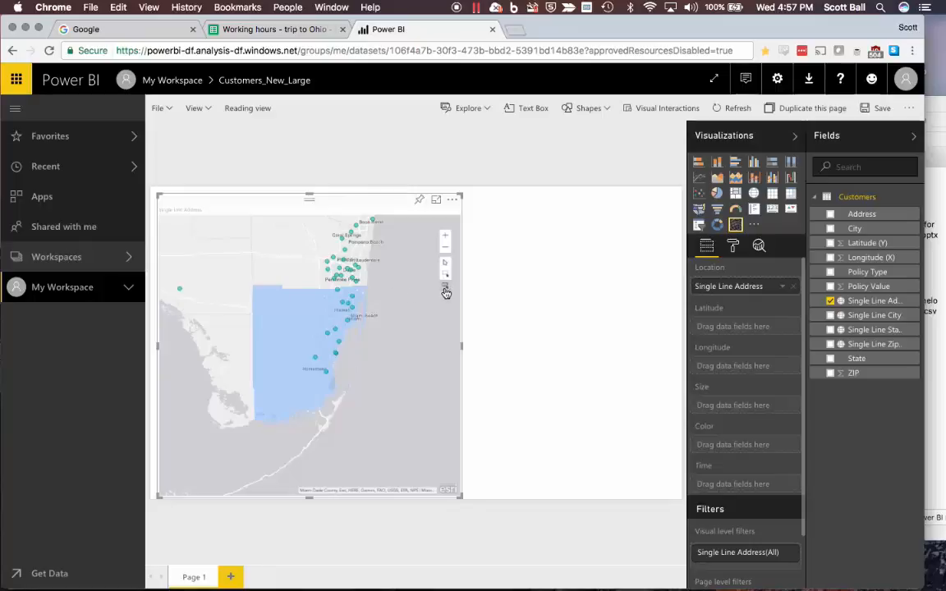
mouse_move(446, 289)
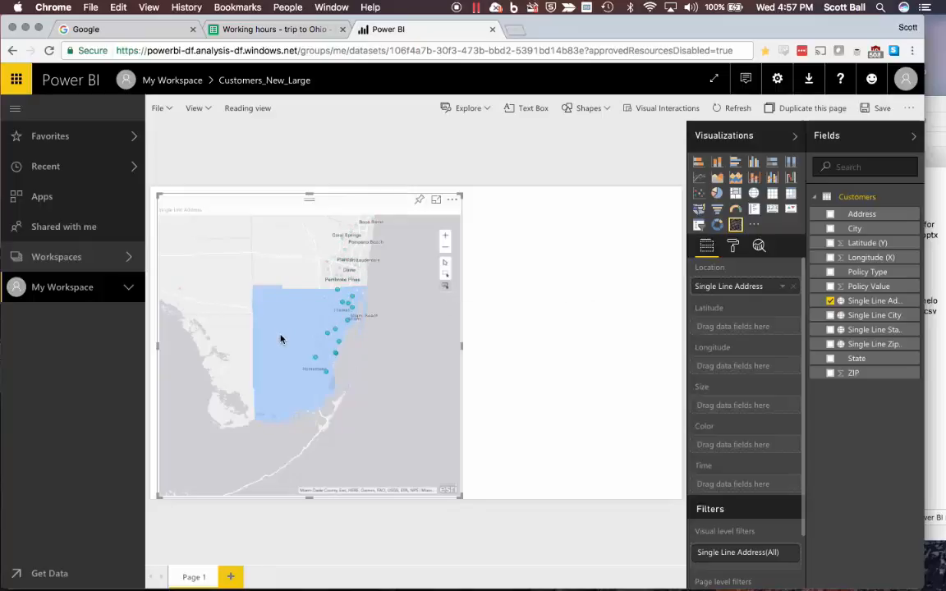
mouse_move(286, 337)
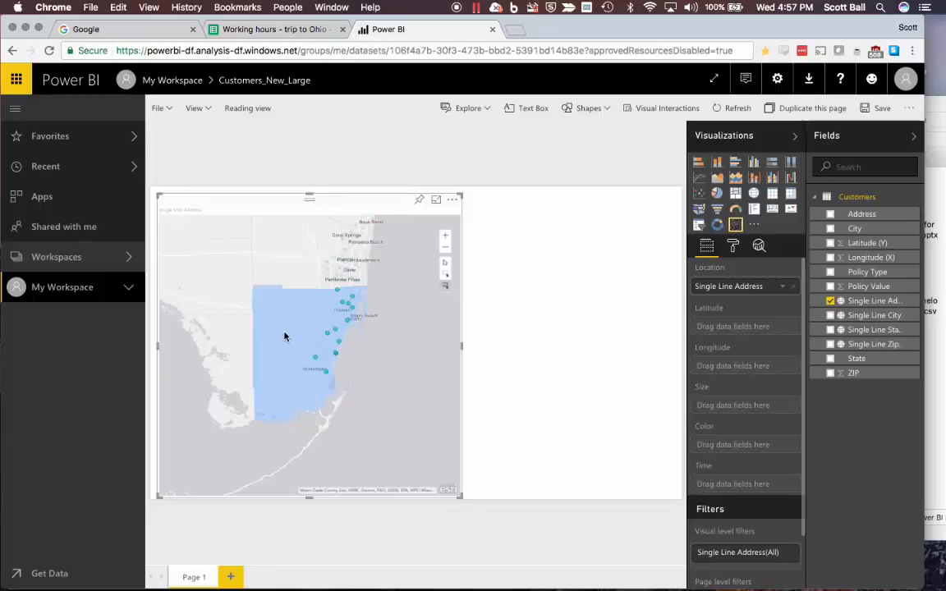
mouse_move(348, 306)
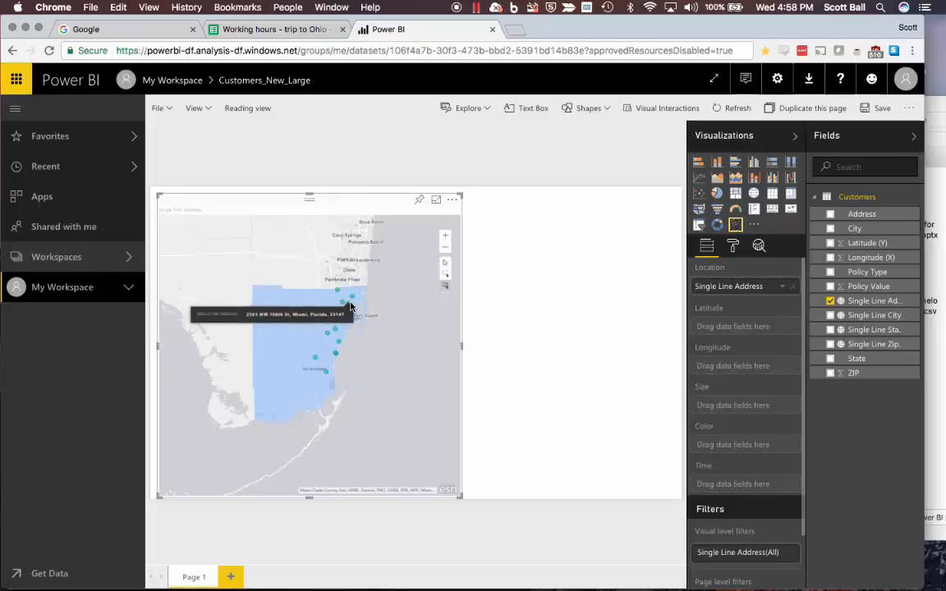